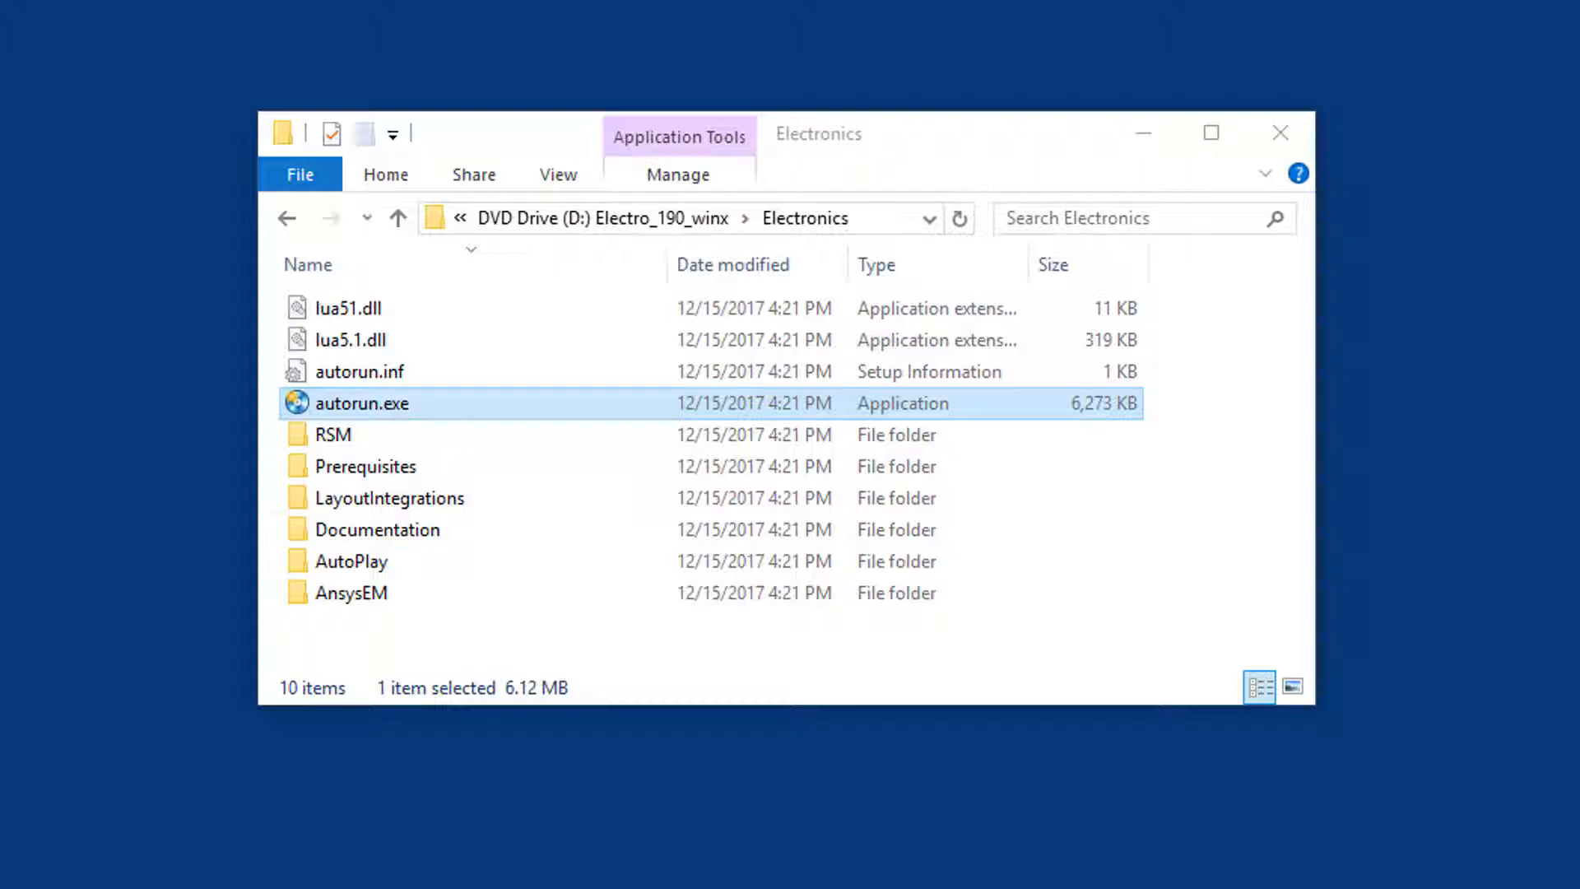
- Launch autorun.exe from the disc and start the Install Electromagnetics RSM setup wizard
double_click(361, 403)
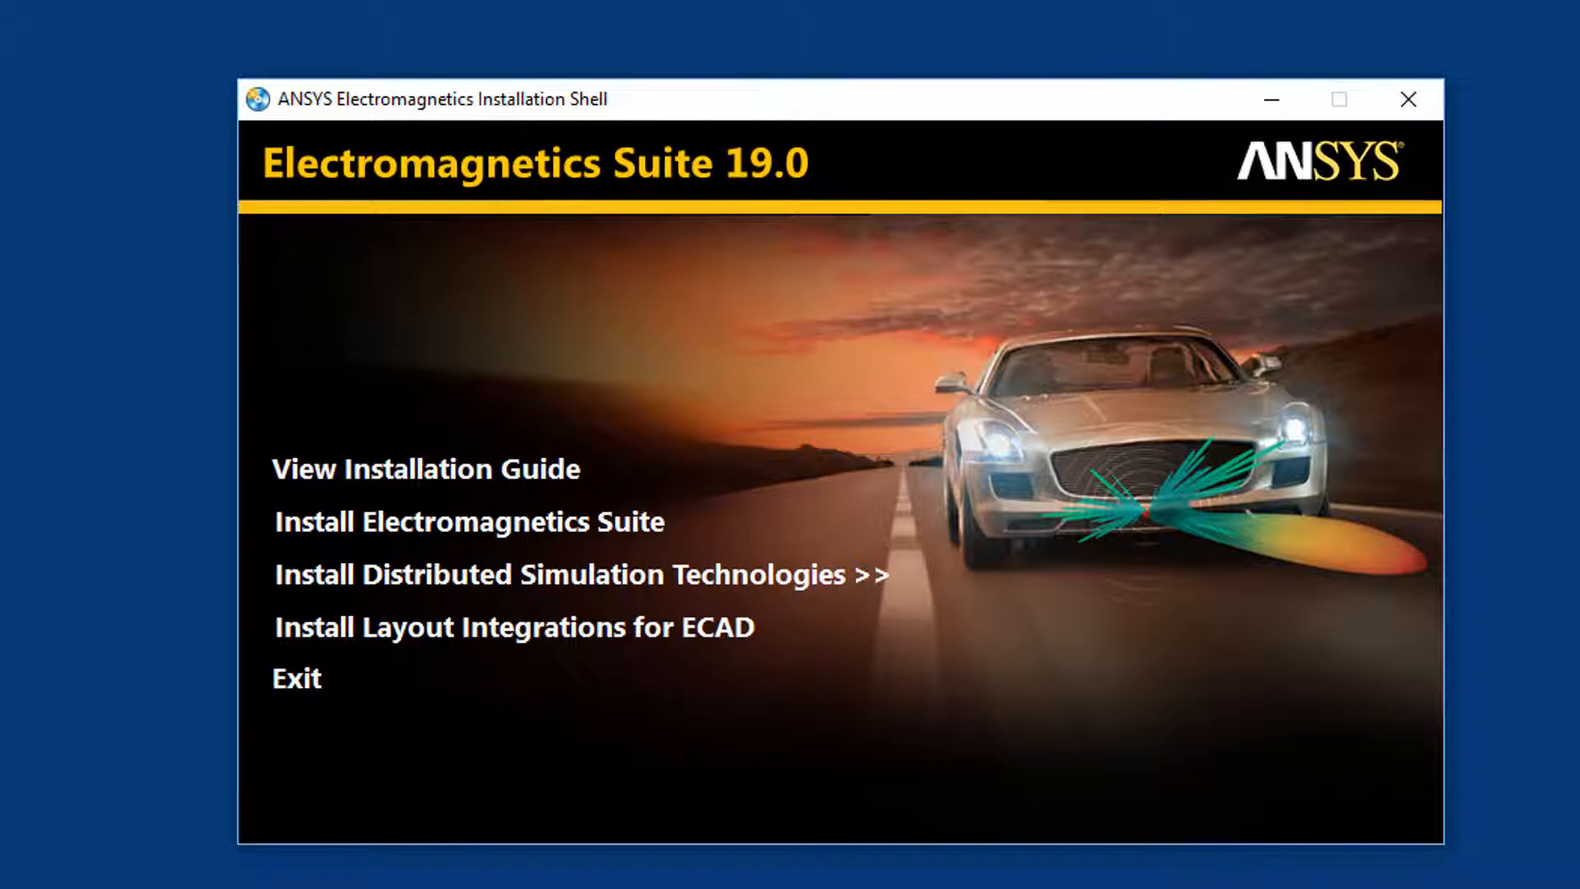
click(581, 574)
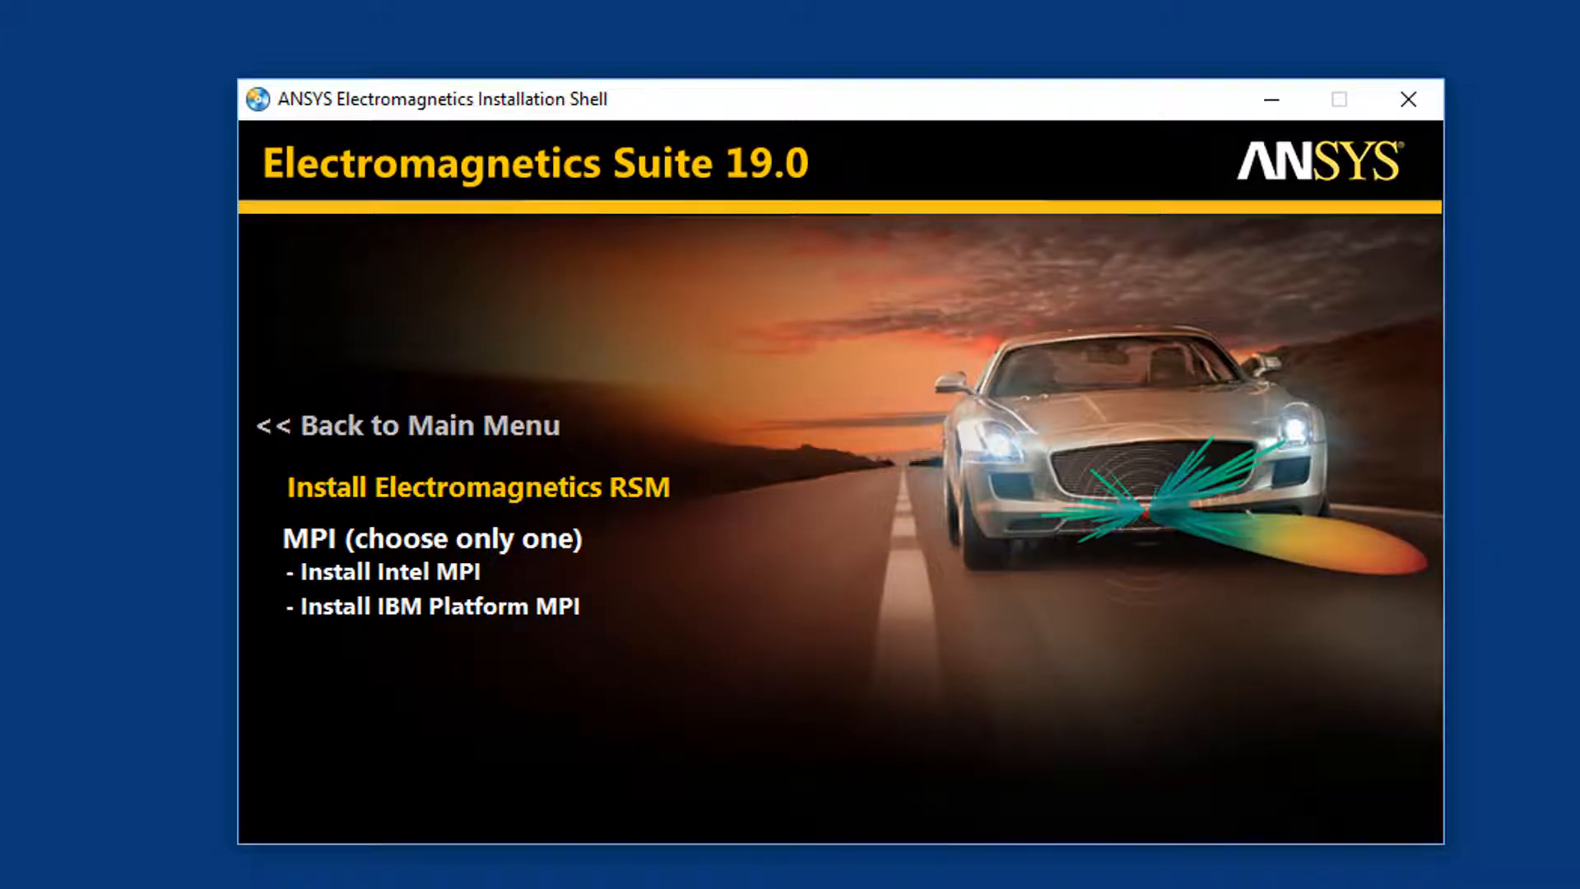
click(477, 488)
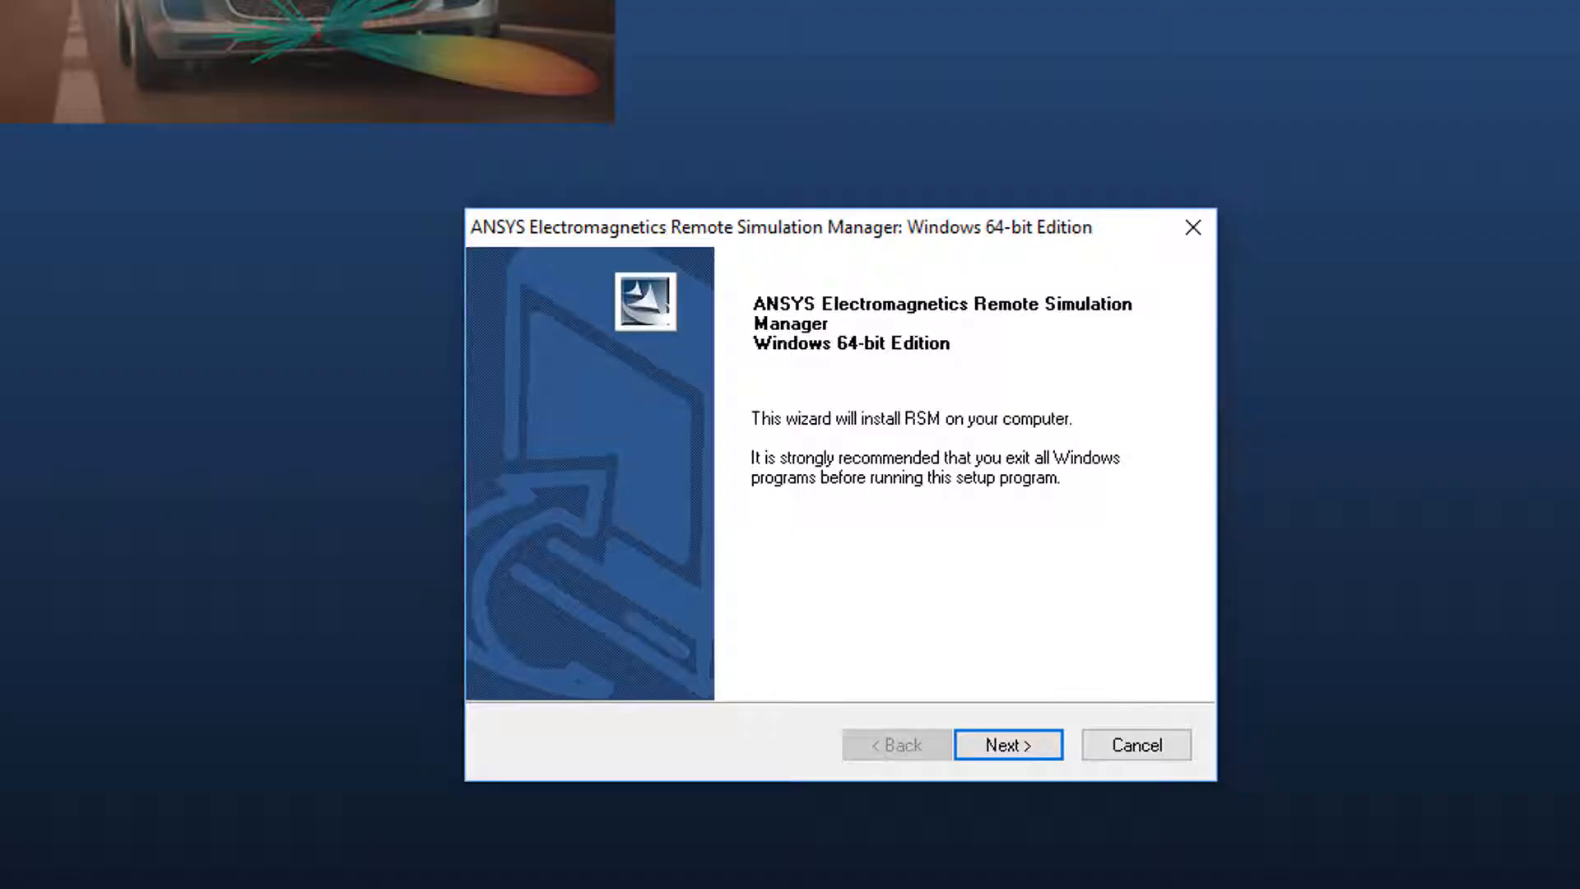
- Accept the license, keep the default AnsysEM folder and System User service settings
click(1008, 744)
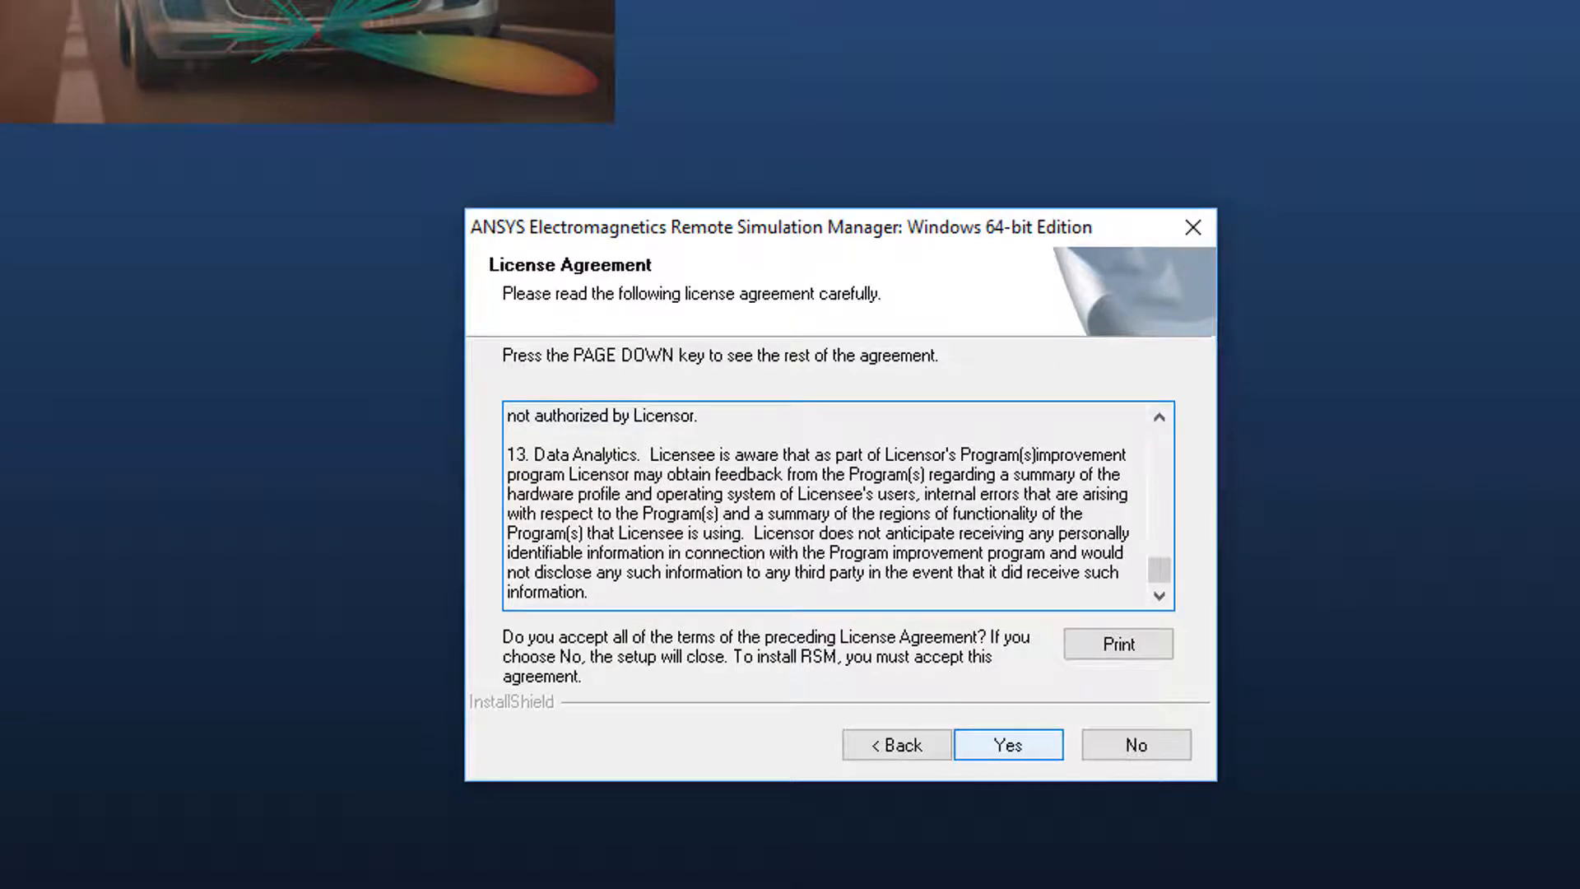
click(1007, 744)
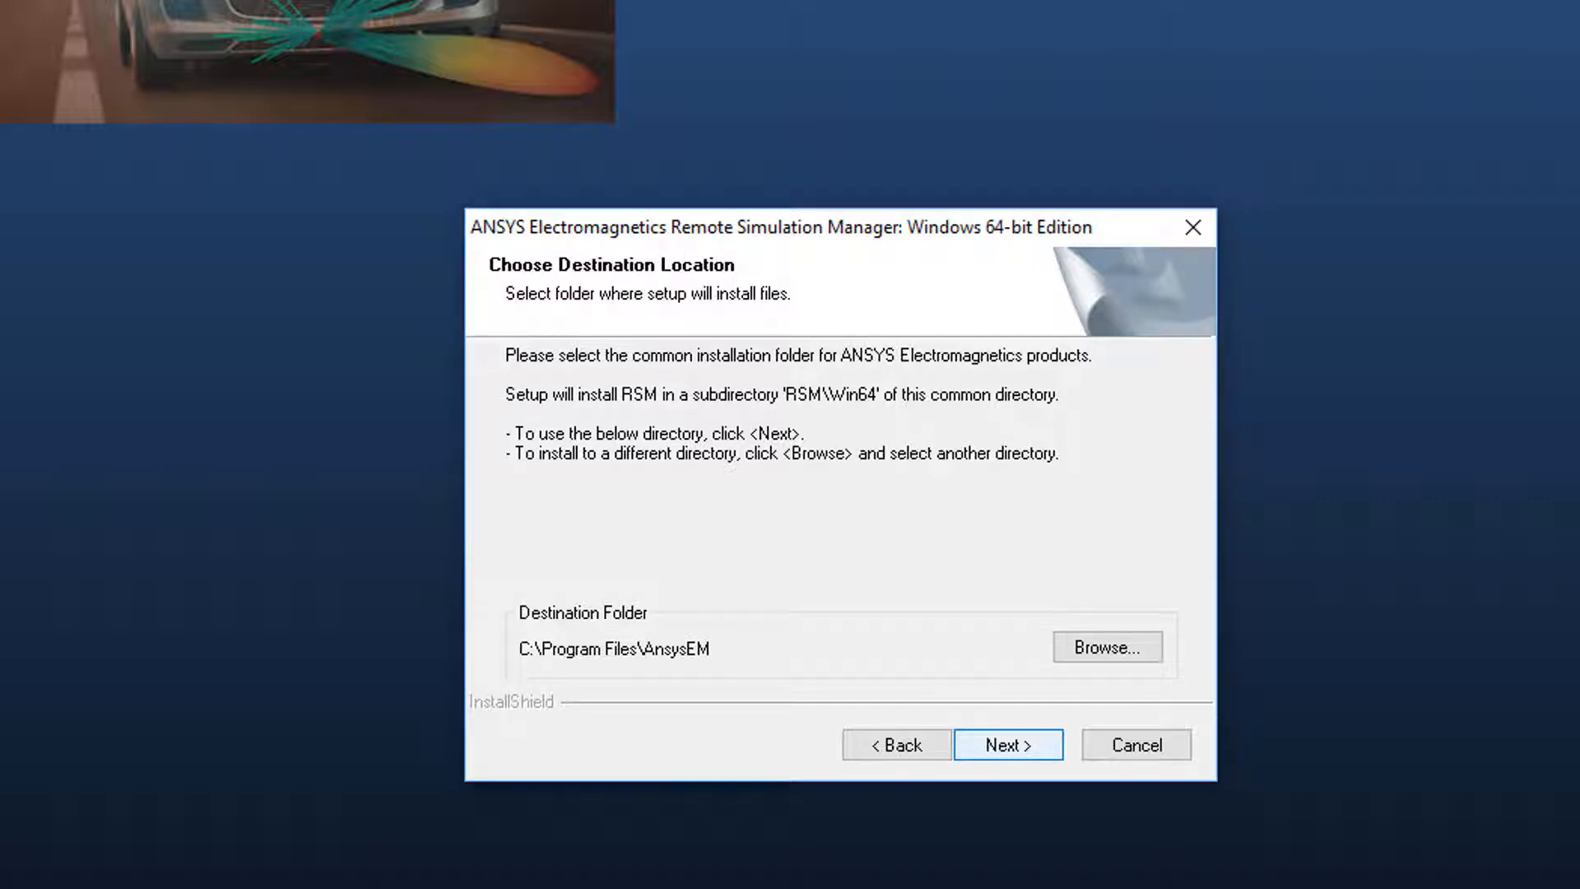
click(1007, 744)
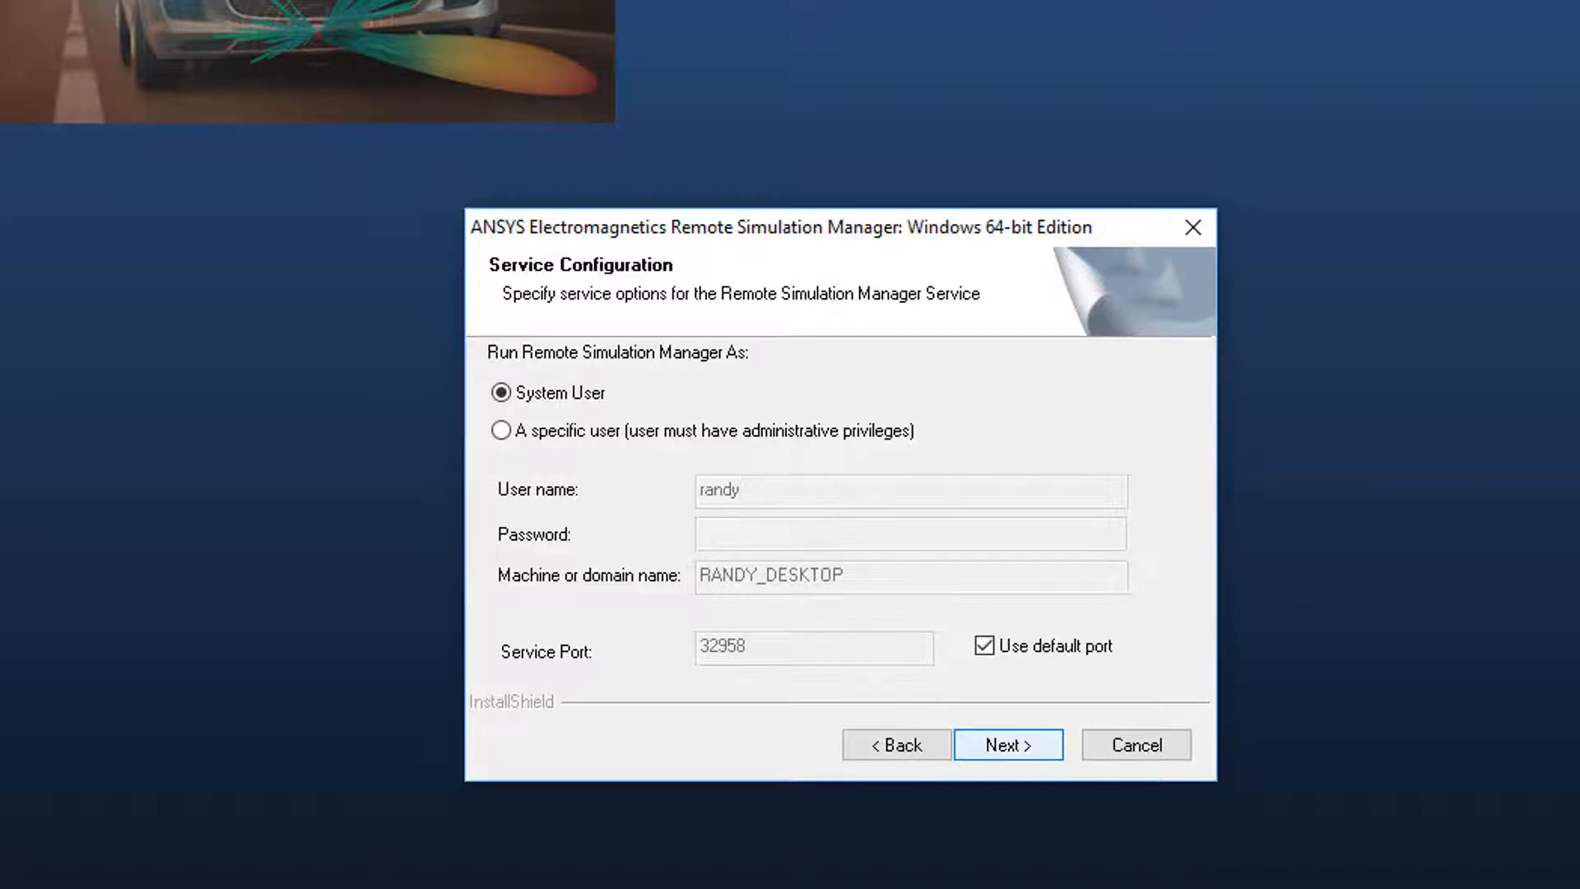
click(1007, 744)
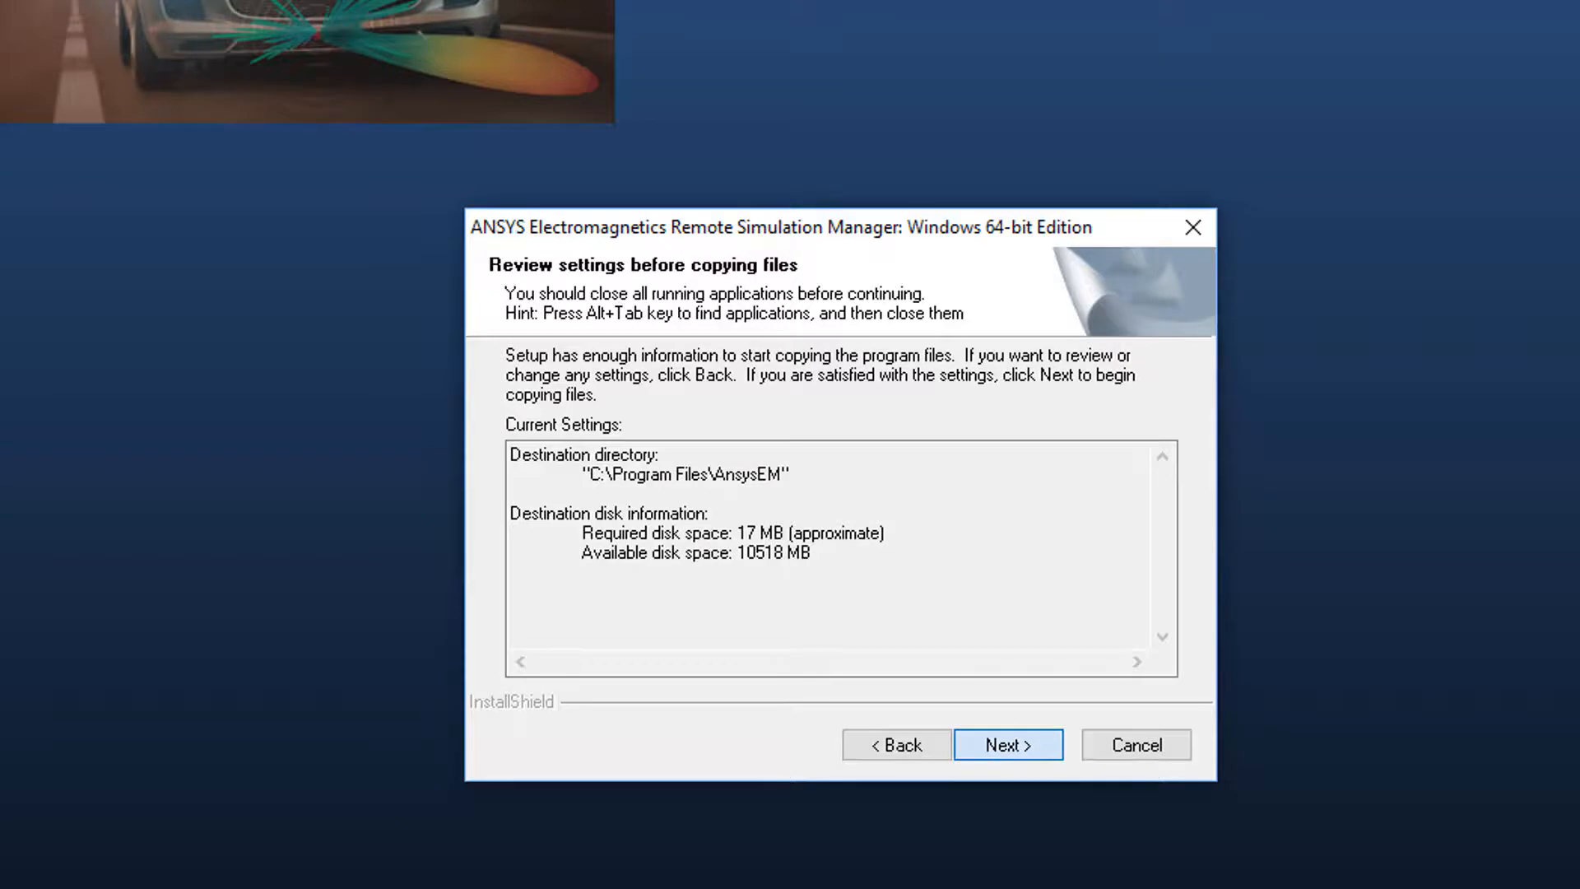
- Copy the RSM program files and finish the completed InstallShield wizard
click(1008, 744)
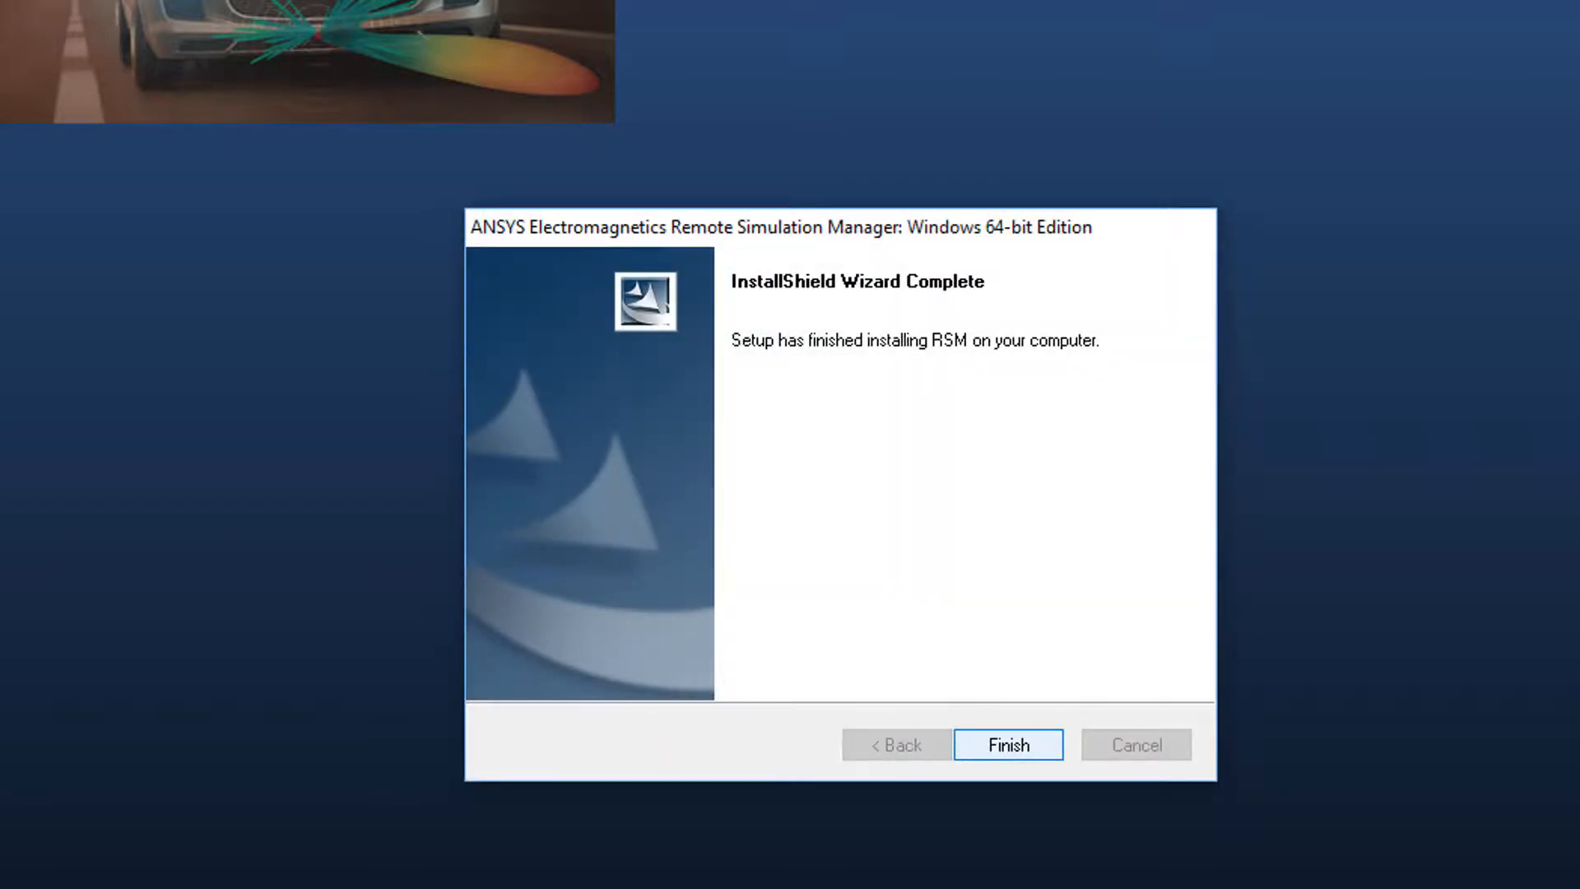
click(1008, 744)
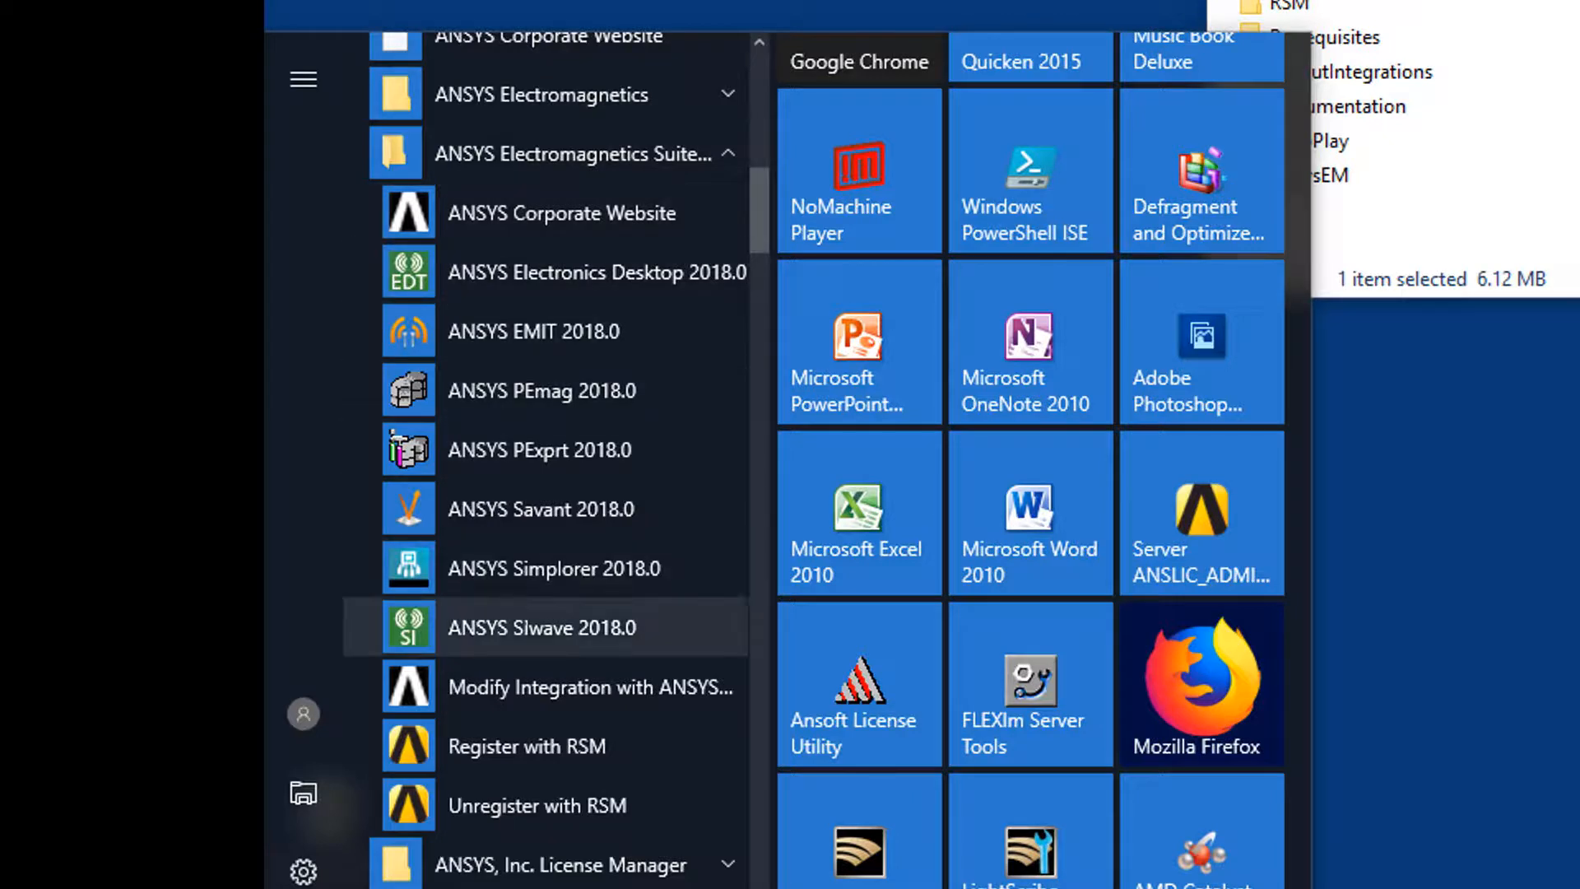
mouse_move(545, 746)
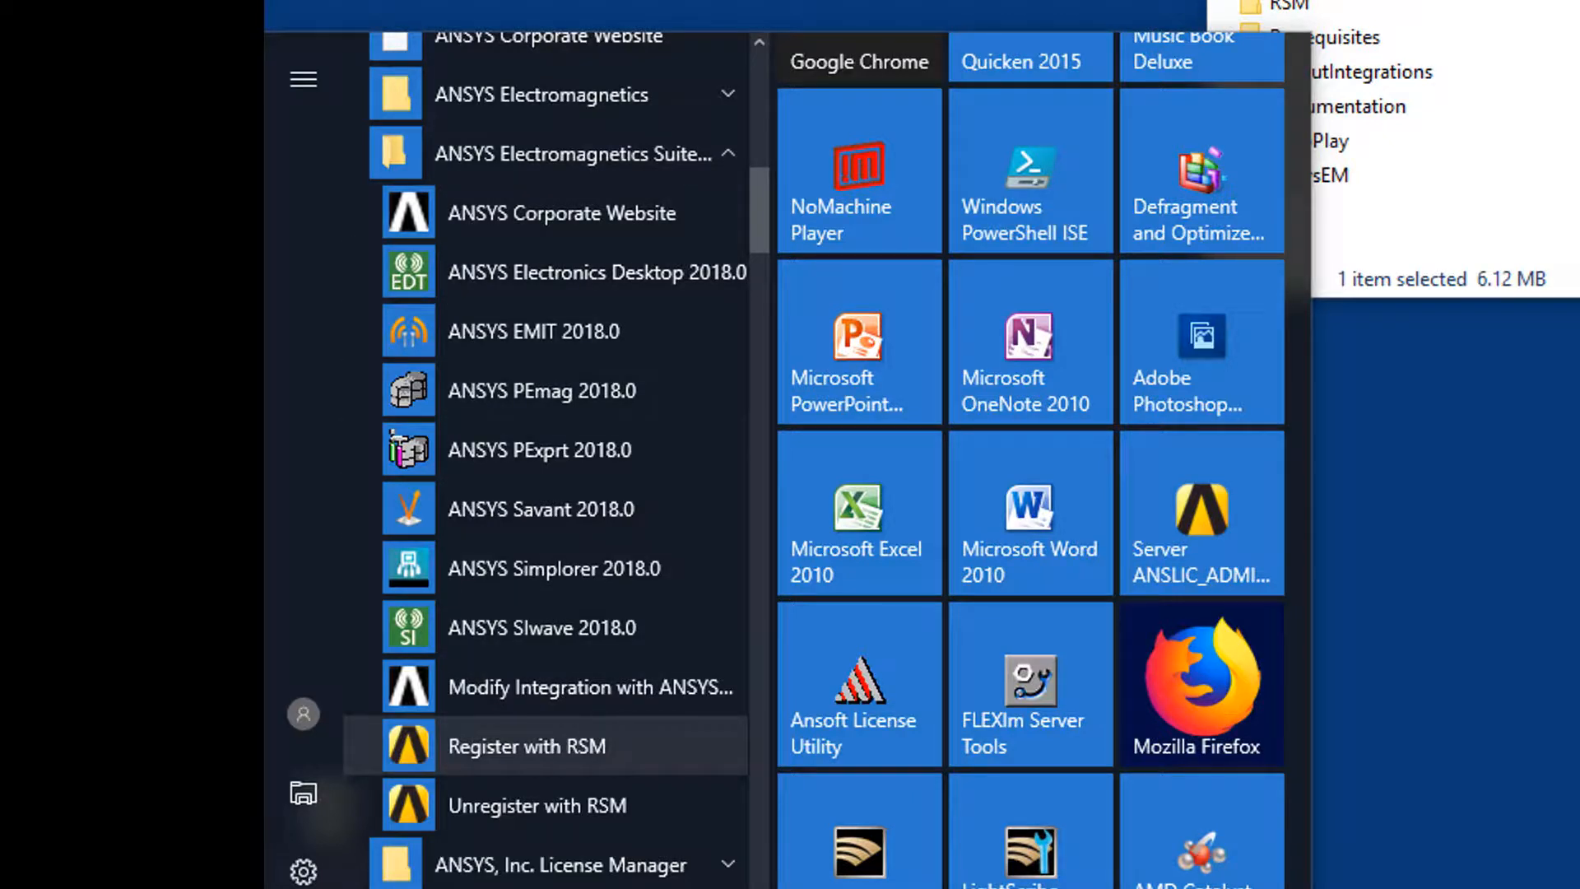
- Run Register with RSM so the confirmation lists every engine as Done
click(525, 745)
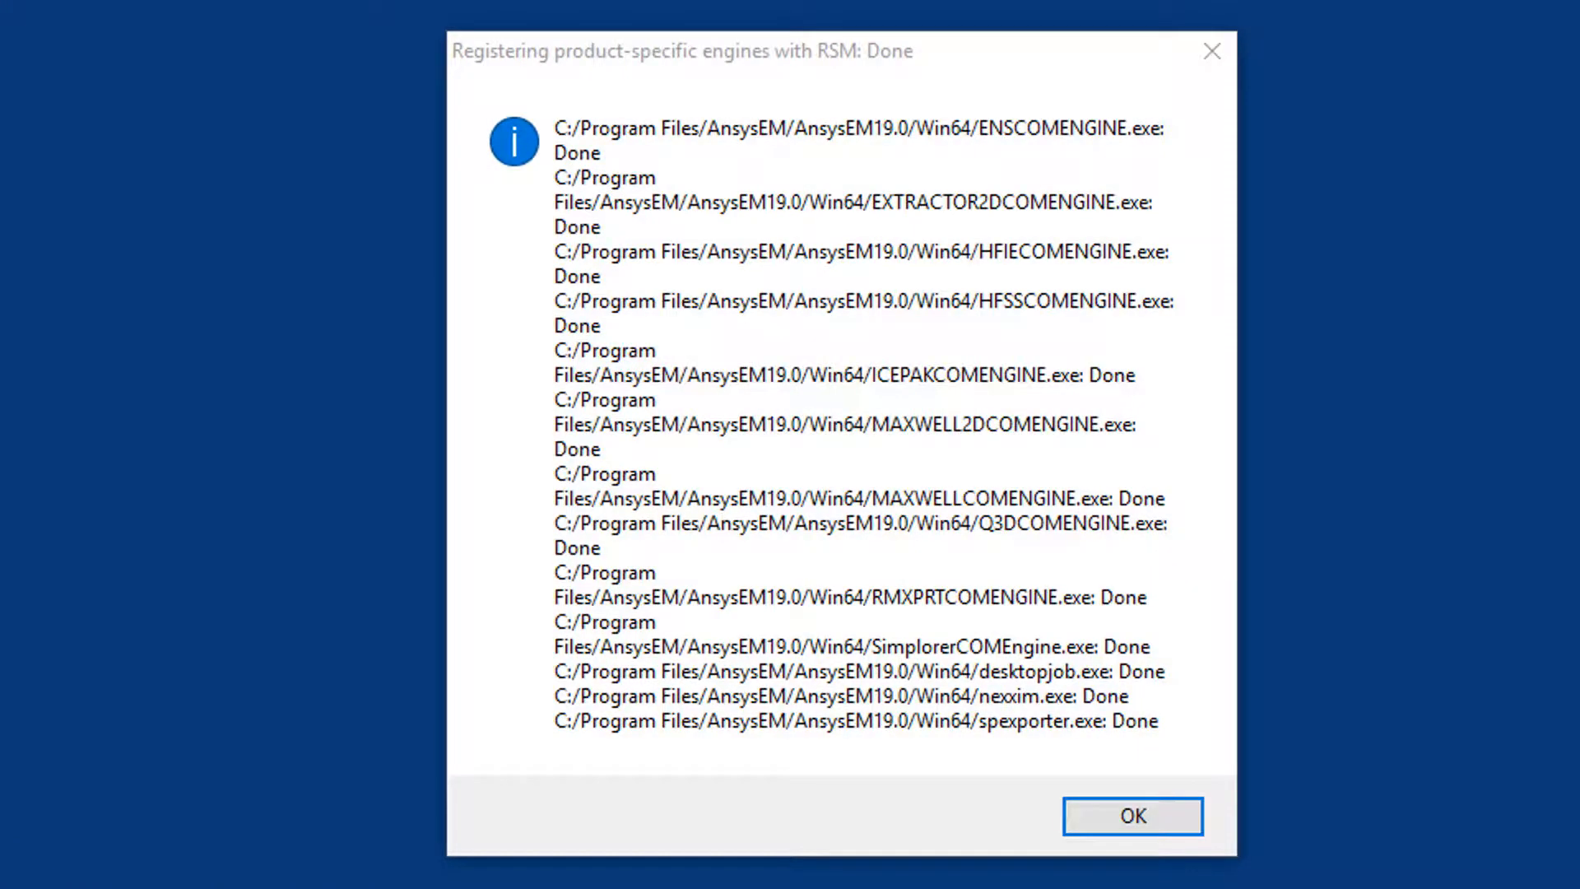